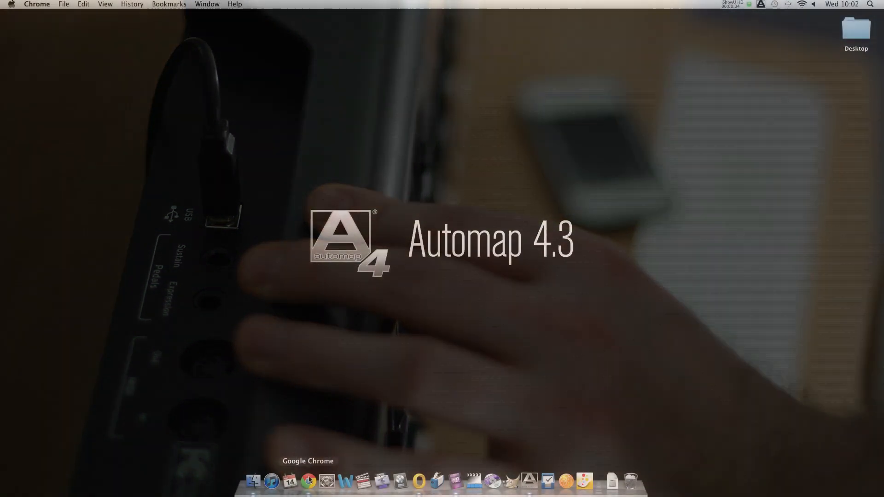
Launch Google Chrome from the Dock onto a blank new tab.
click(308, 480)
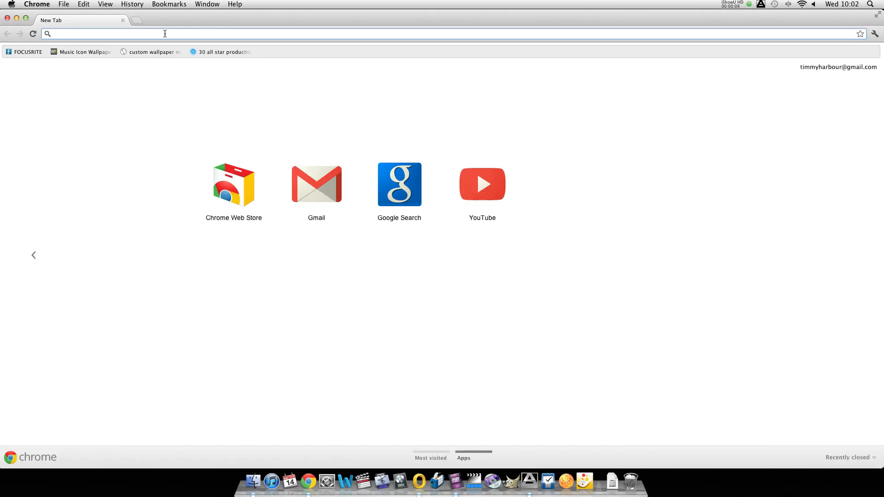
text(www.novationmusic.com/support/automap/)
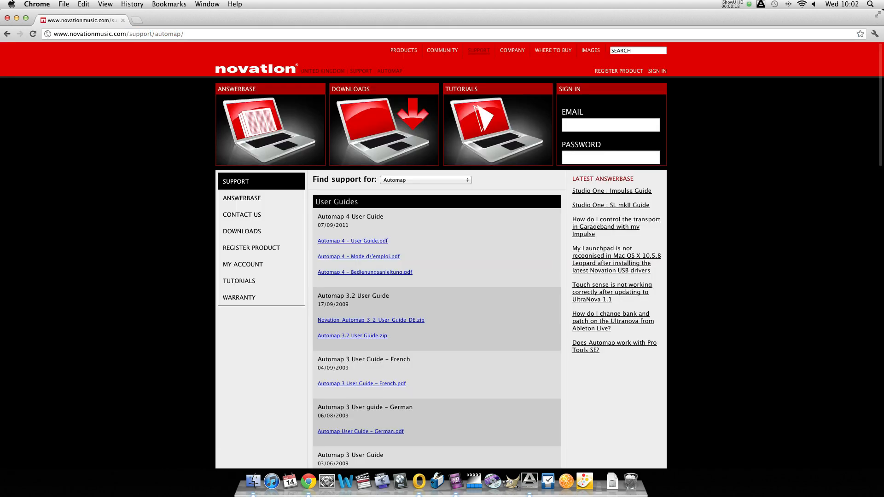
scroll(down, 3)
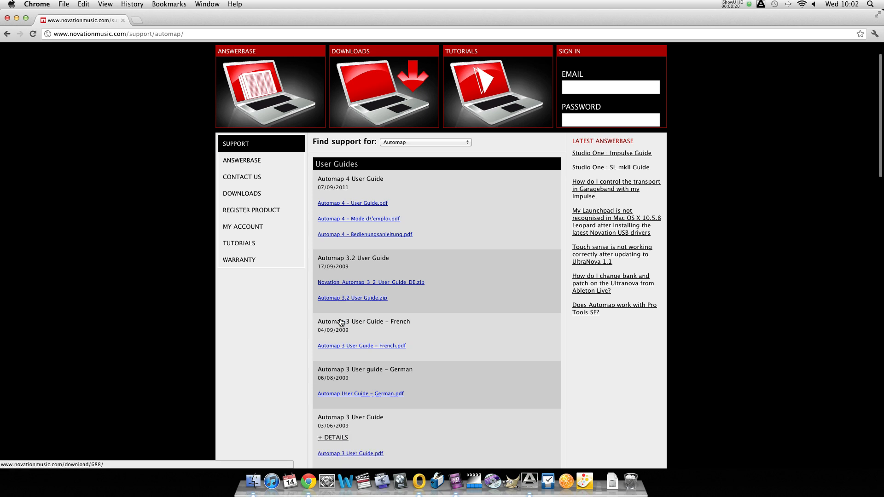
scroll(down, 3)
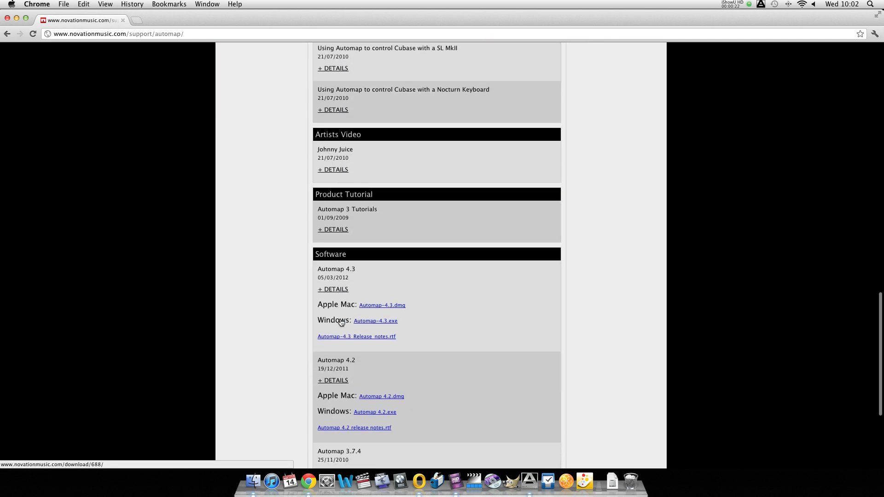
click(381, 305)
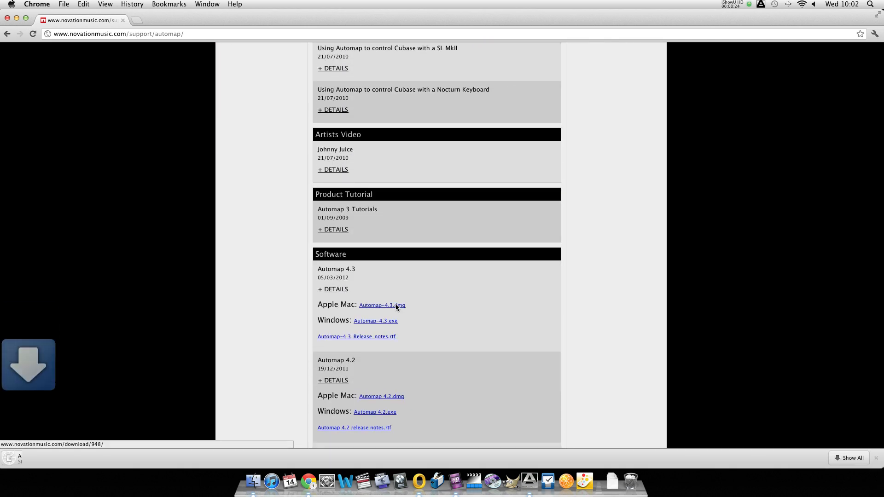
click(381, 305)
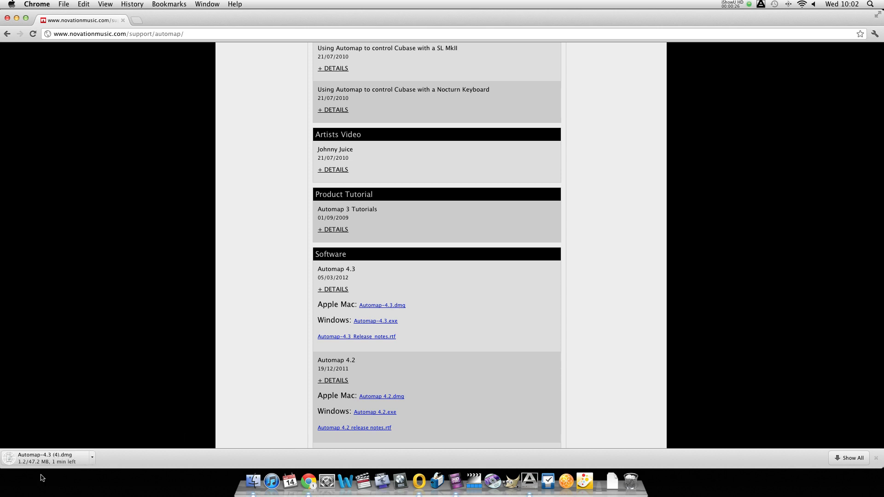
click(48, 458)
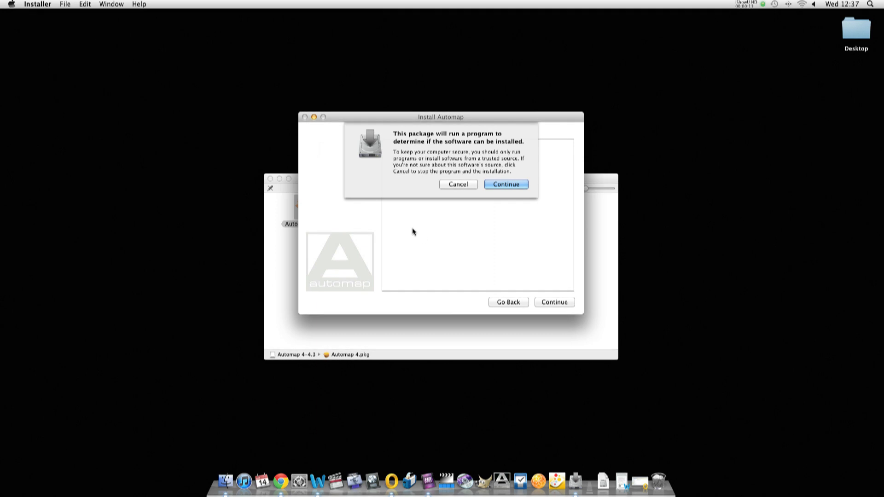
Continue past the warning, agree to the licence and start the Automap install.
click(506, 185)
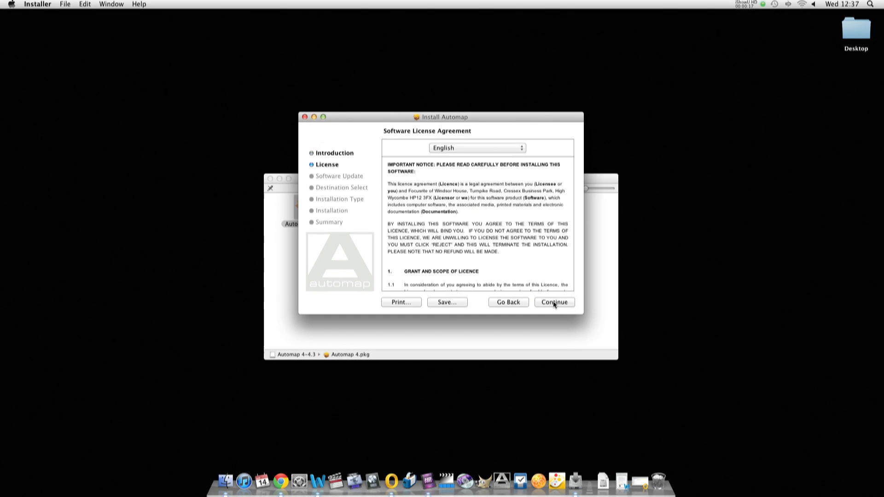
click(554, 302)
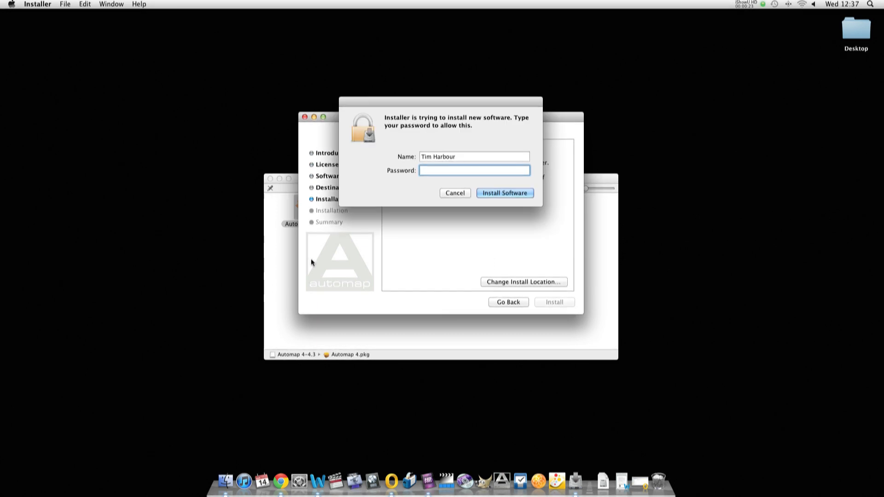
click(504, 193)
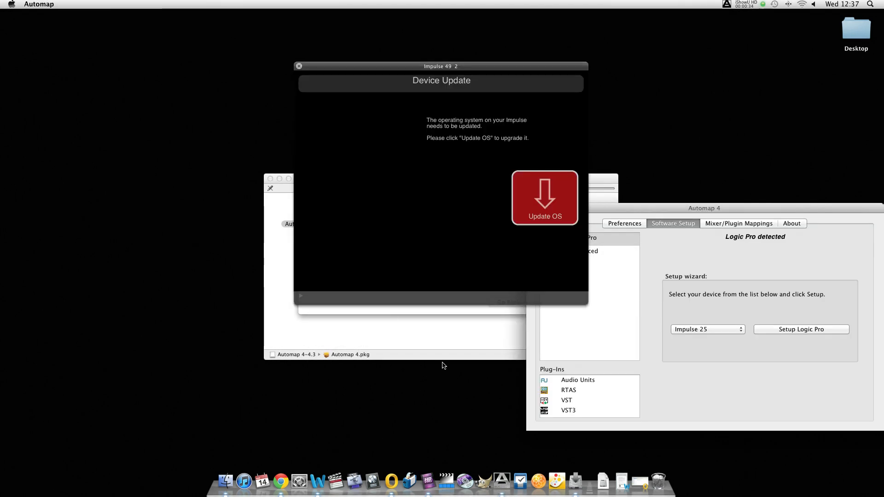
Dismiss the Impulse OS Device Update notice so Live's MIDI preferences show.
click(544, 197)
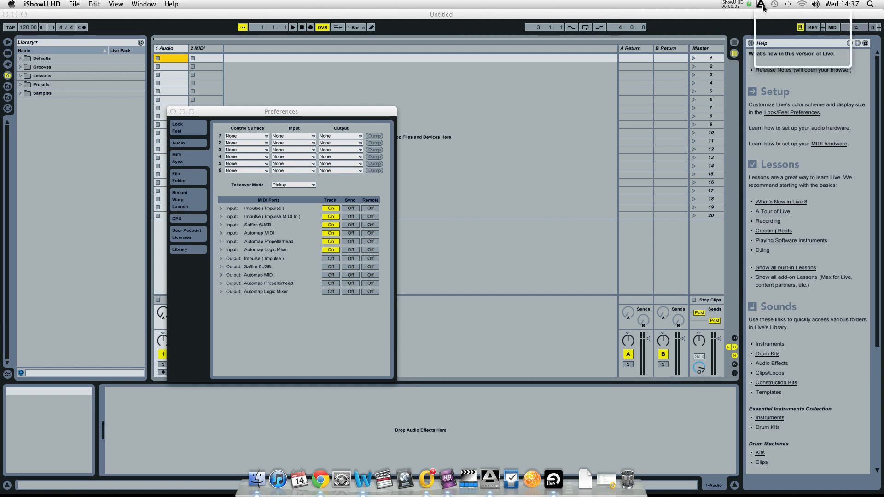
In Automap Software Setup choose Impulse 49–61, start Setup Live and enable plug-ins.
click(761, 5)
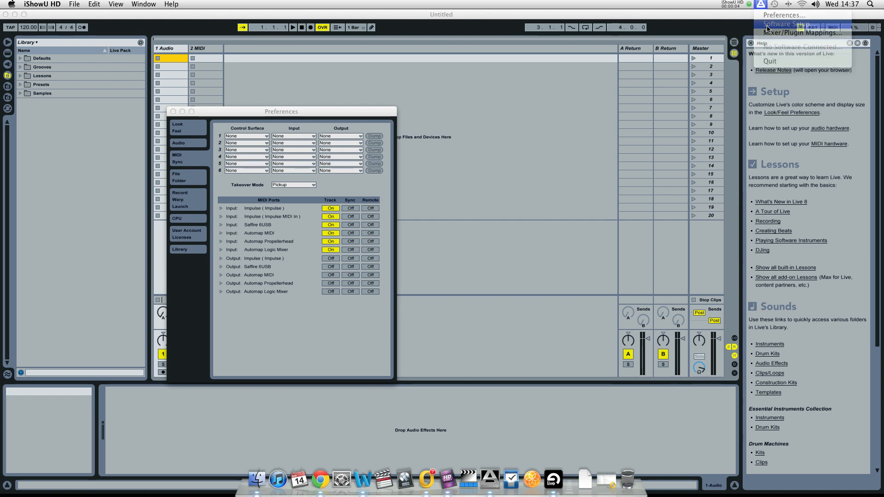
click(789, 24)
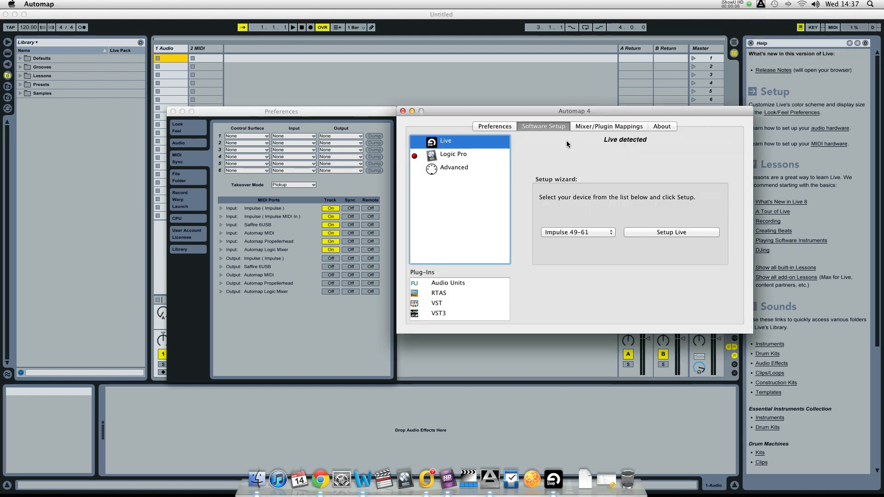
click(576, 233)
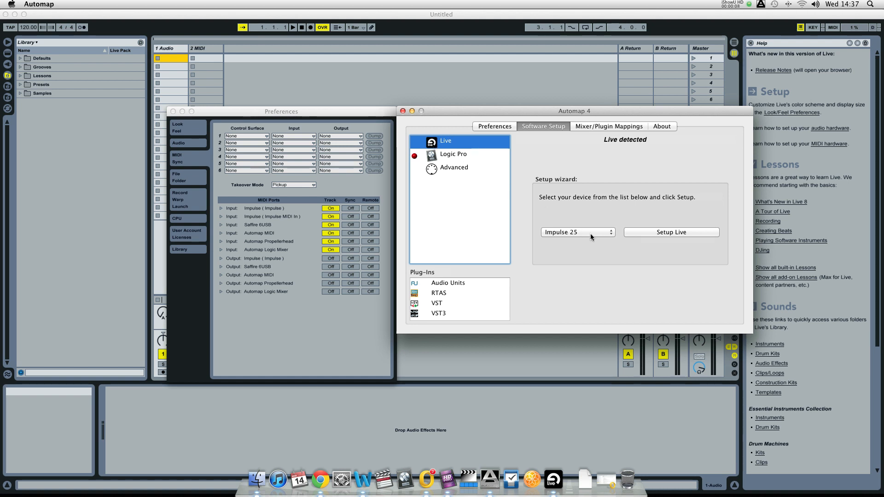
click(577, 232)
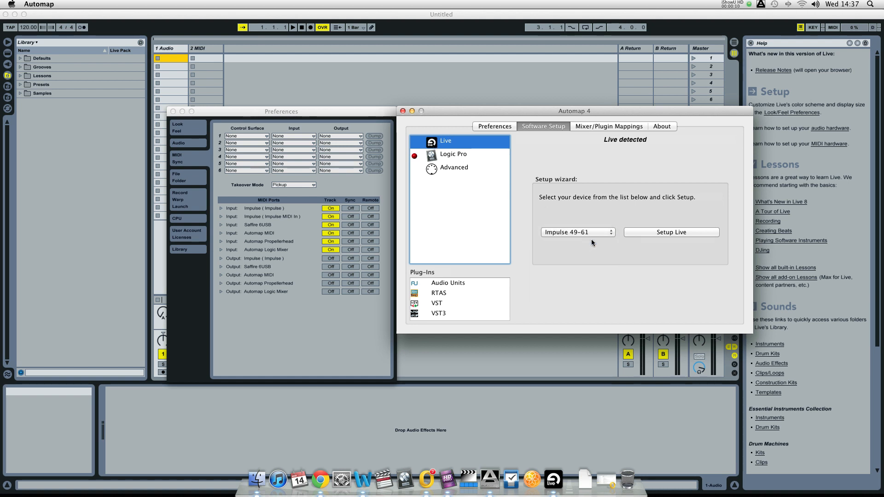
click(672, 232)
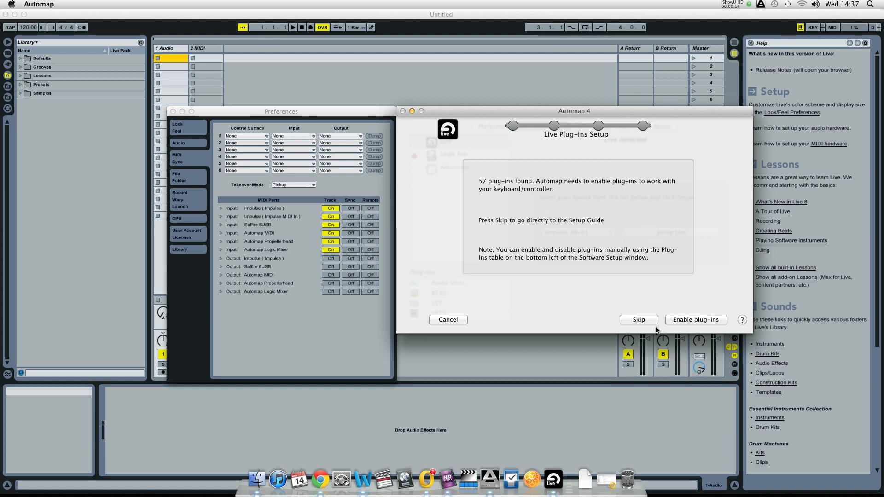
mouse_move(689, 325)
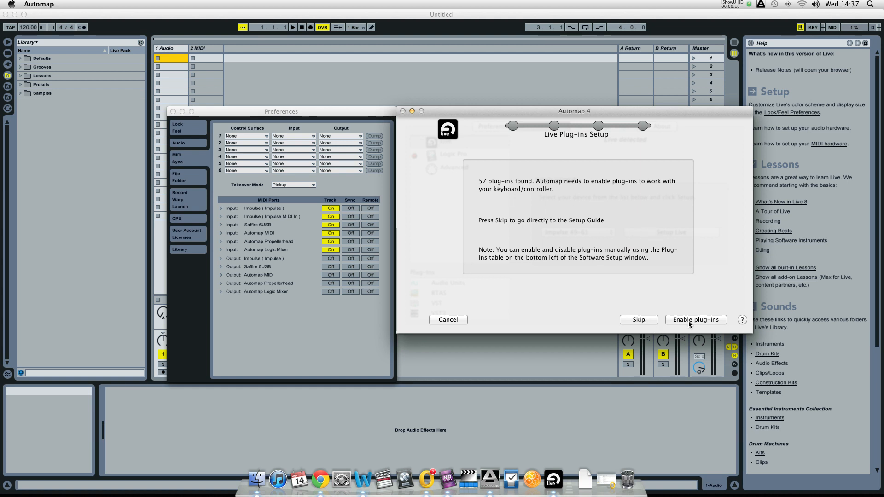
click(695, 319)
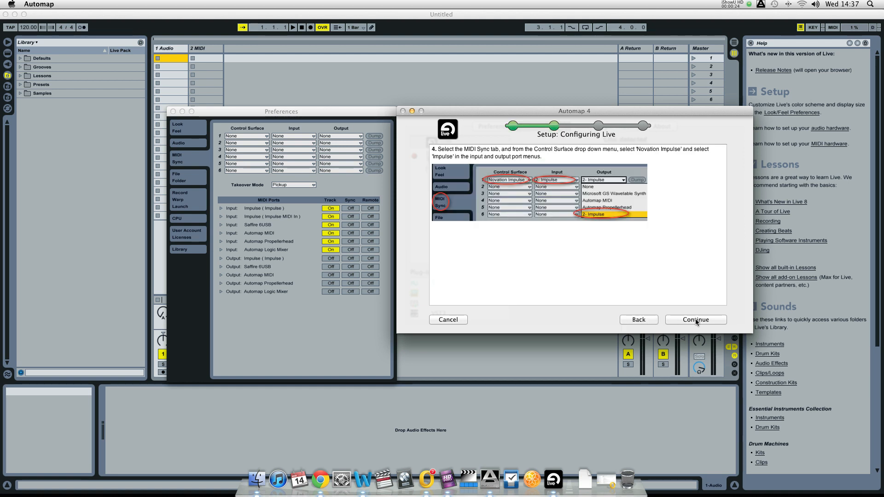
mouse_move(257, 134)
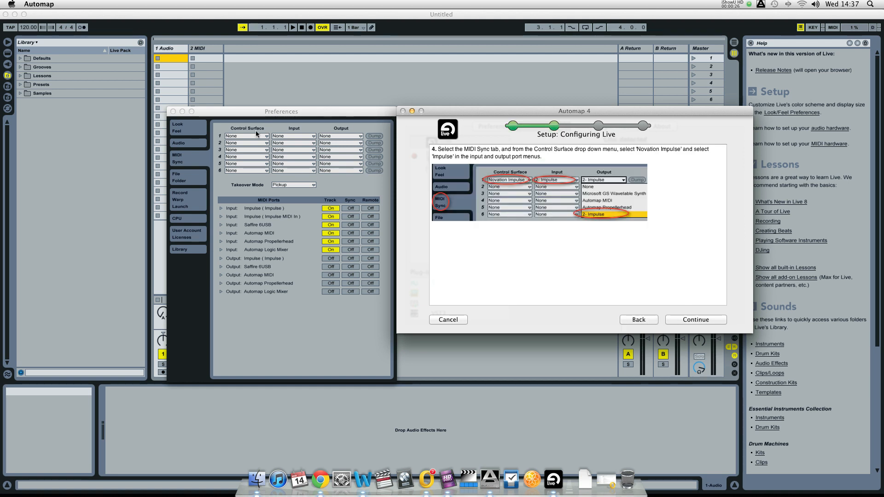
Set Control Surface 1 to Novation Impulse with Impulse output, then continue the Automap guide.
click(265, 137)
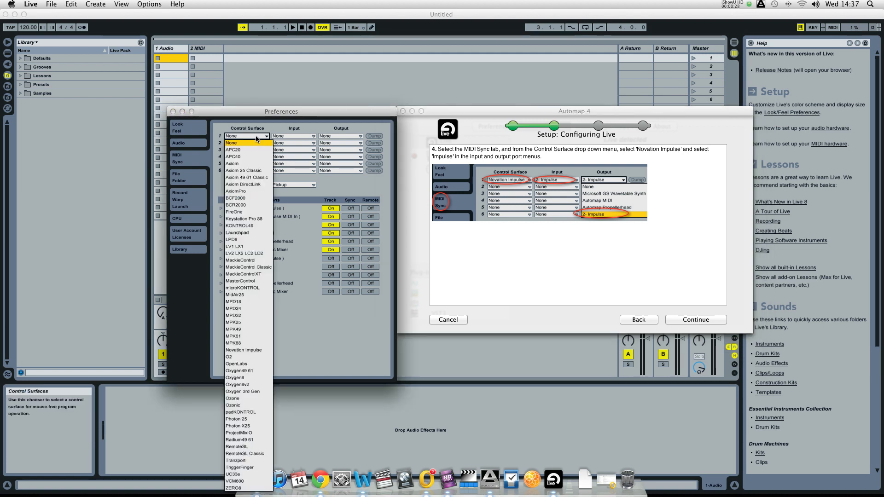
click(243, 350)
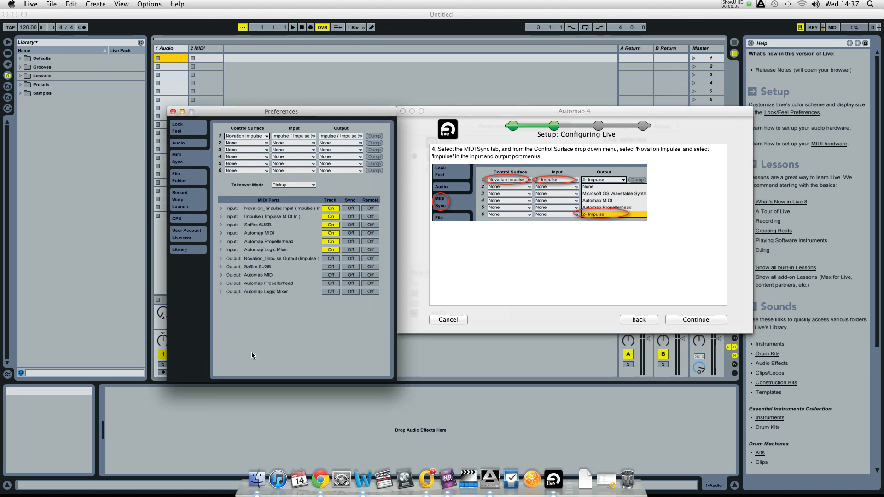
mouse_move(338, 137)
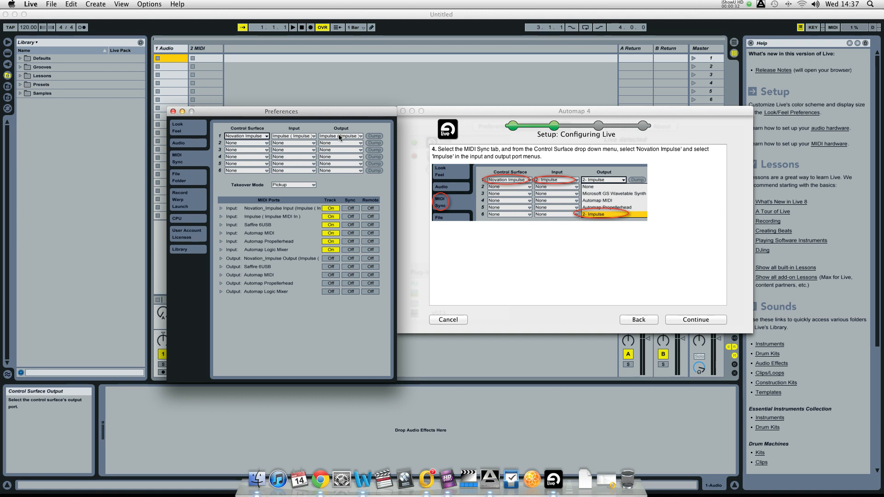
click(339, 136)
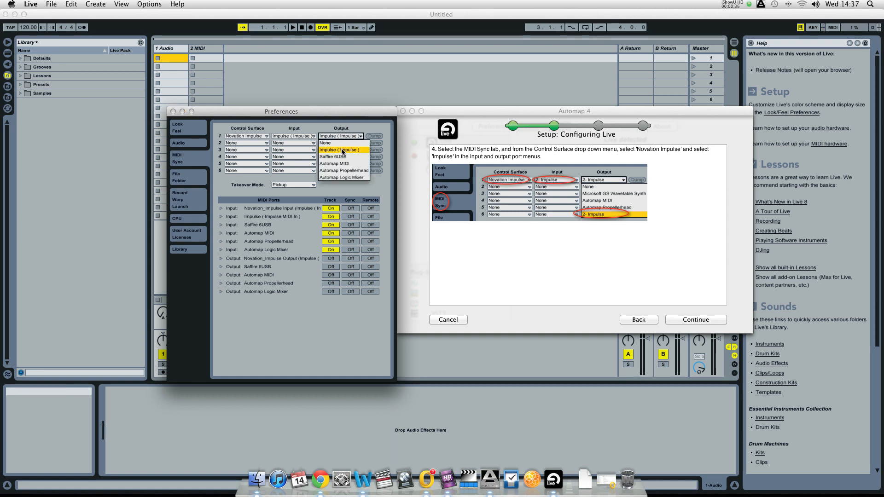
click(339, 142)
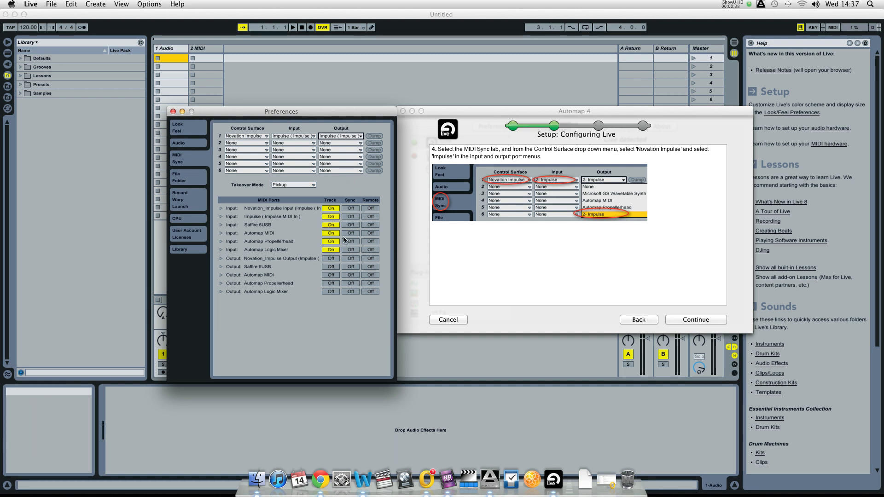
click(696, 320)
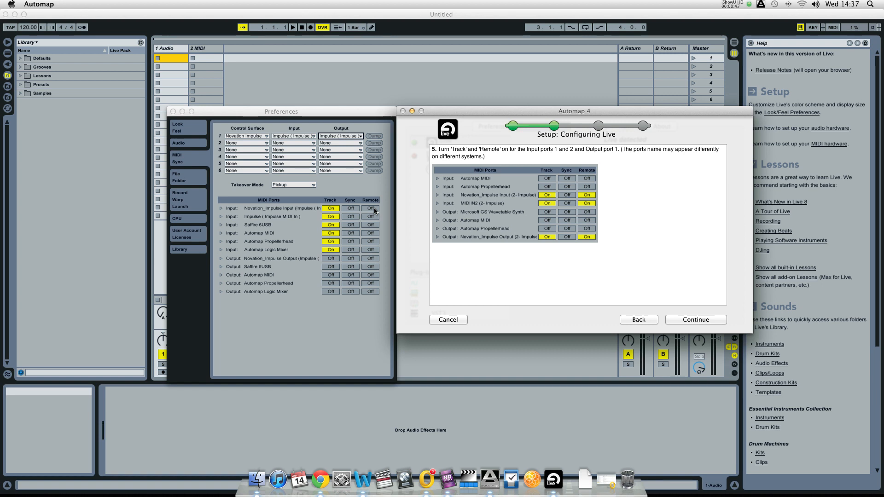
Enable Remote on Impulse input, Track and Remote on Impulse output, and continue past the mixer tips.
click(371, 208)
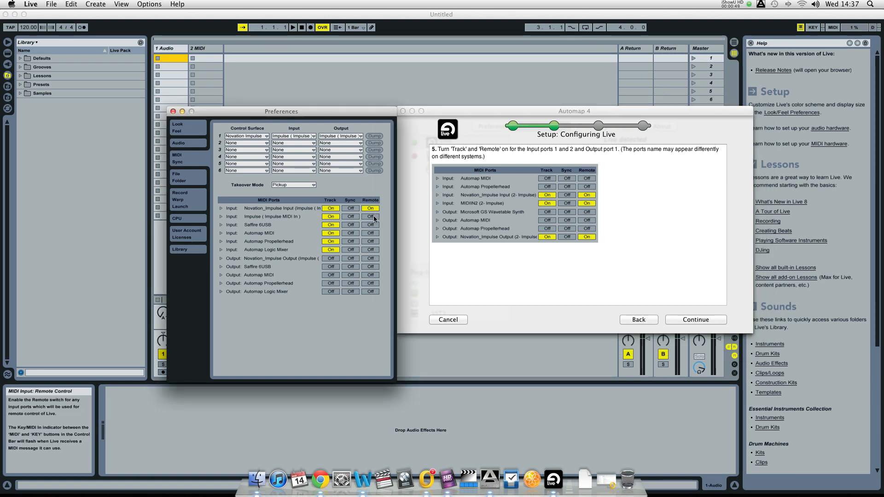
click(331, 258)
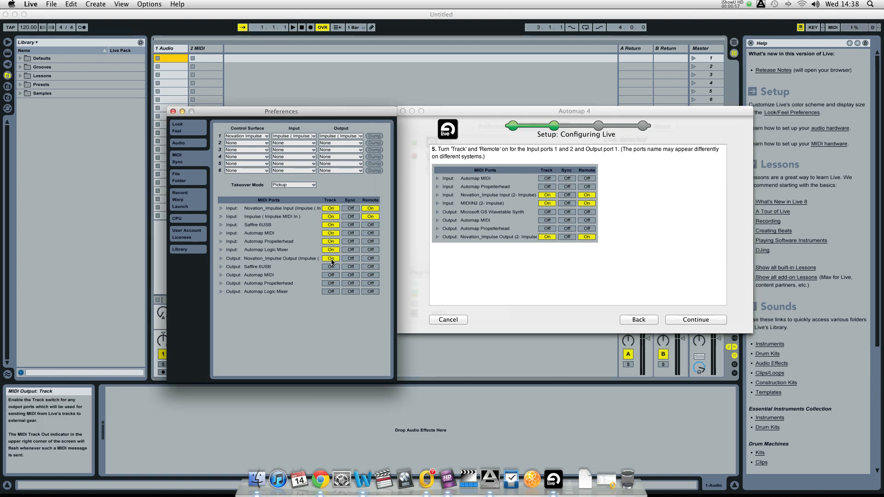
click(371, 258)
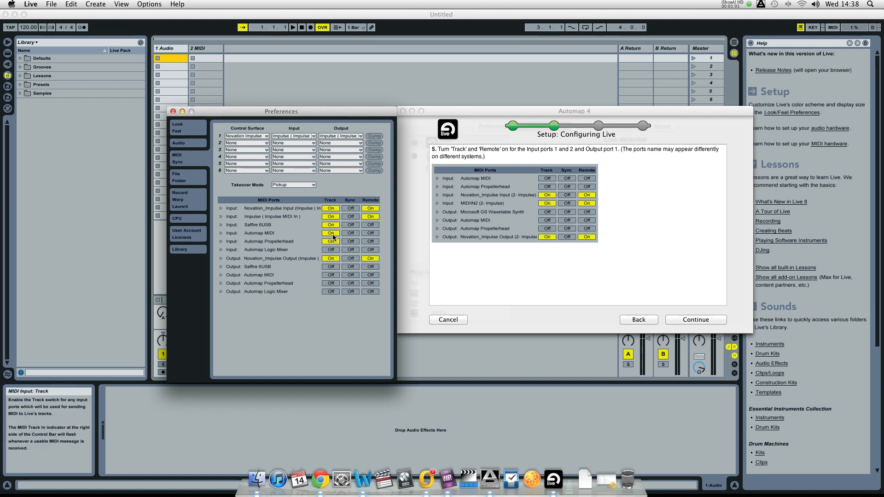
click(695, 320)
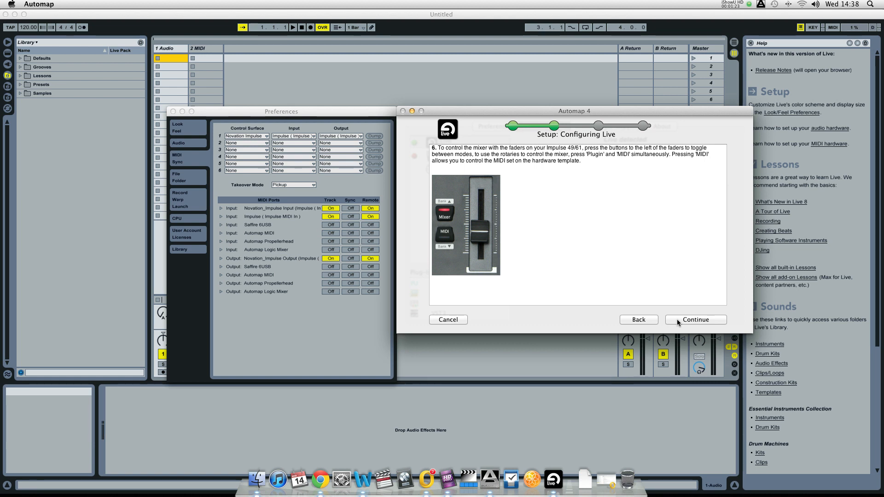
click(695, 319)
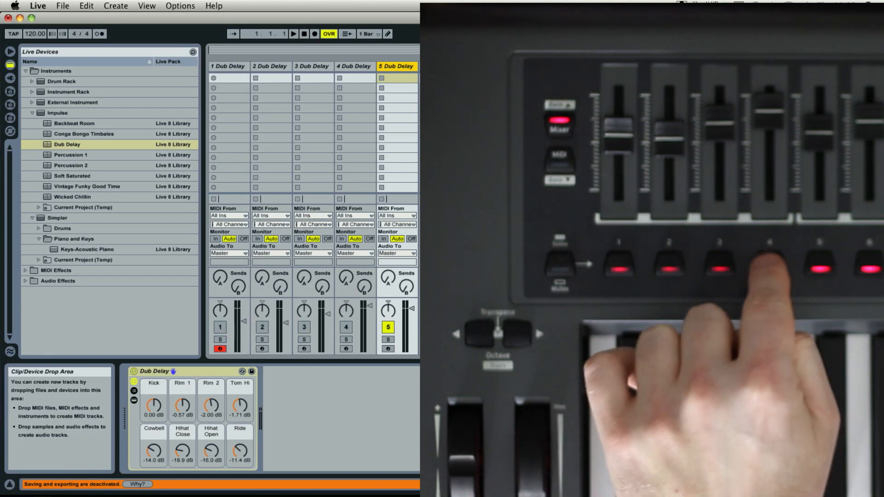
Solo the second Dub Delay track using the Impulse's mixer buttons.
click(260, 339)
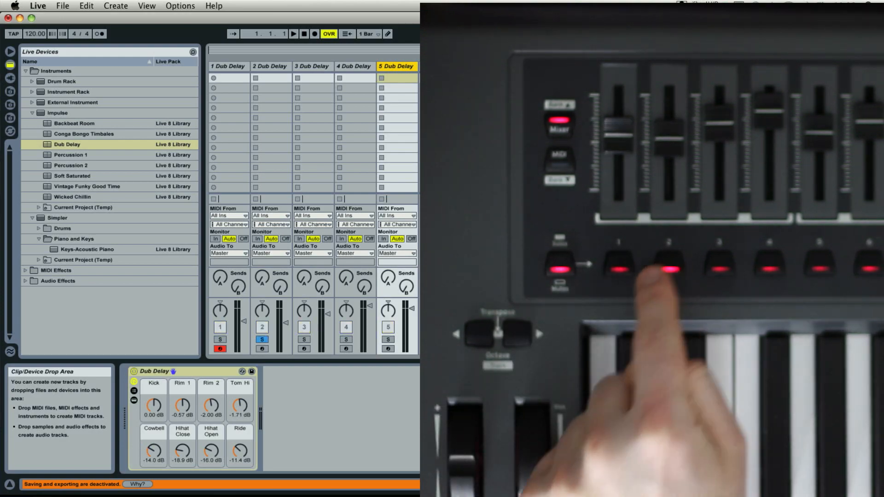